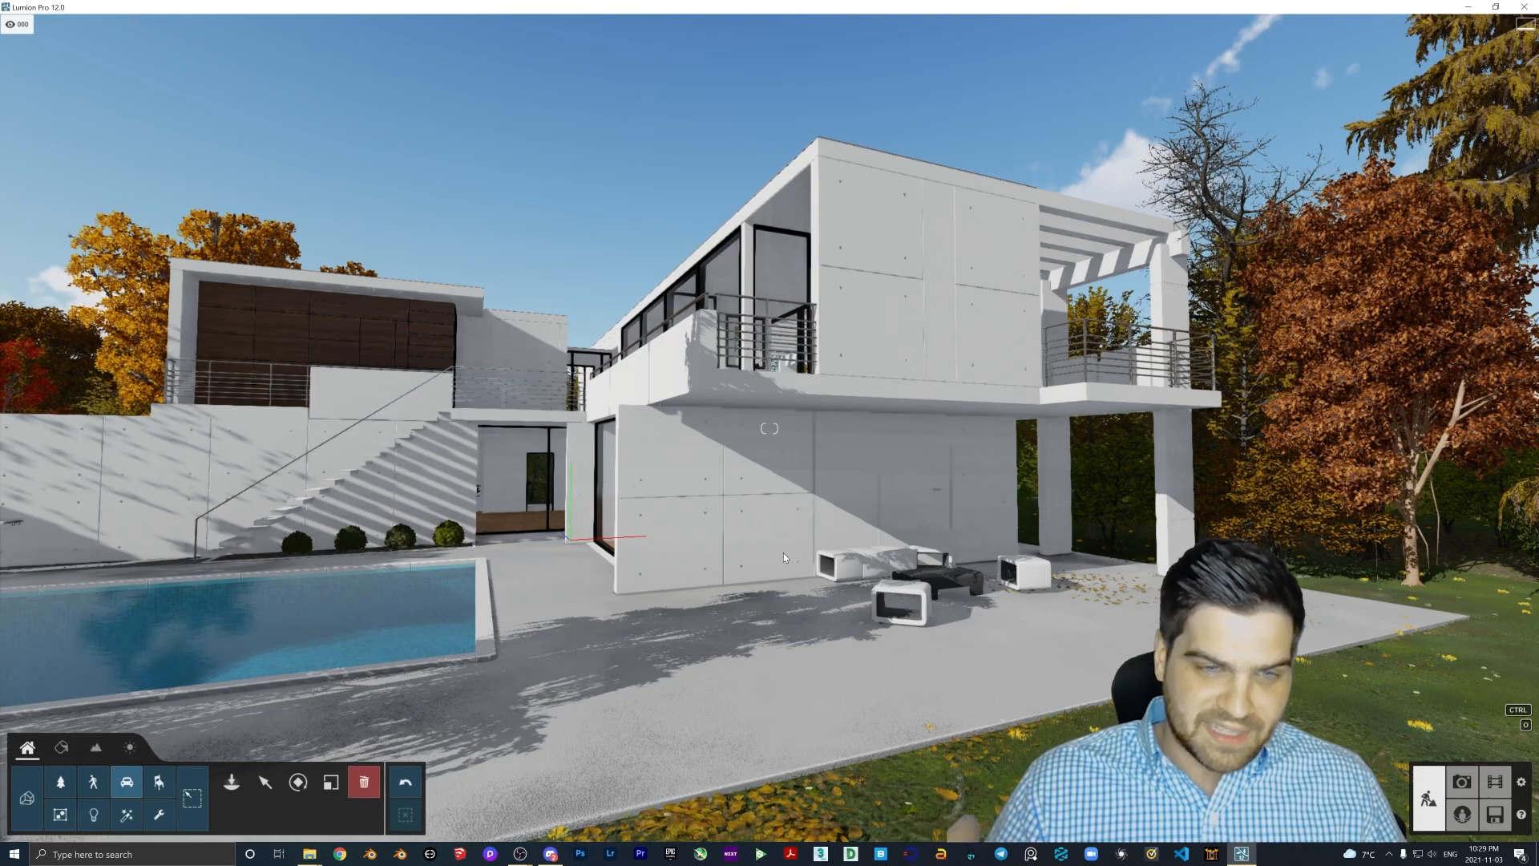
pyautogui.moveTo(762, 566)
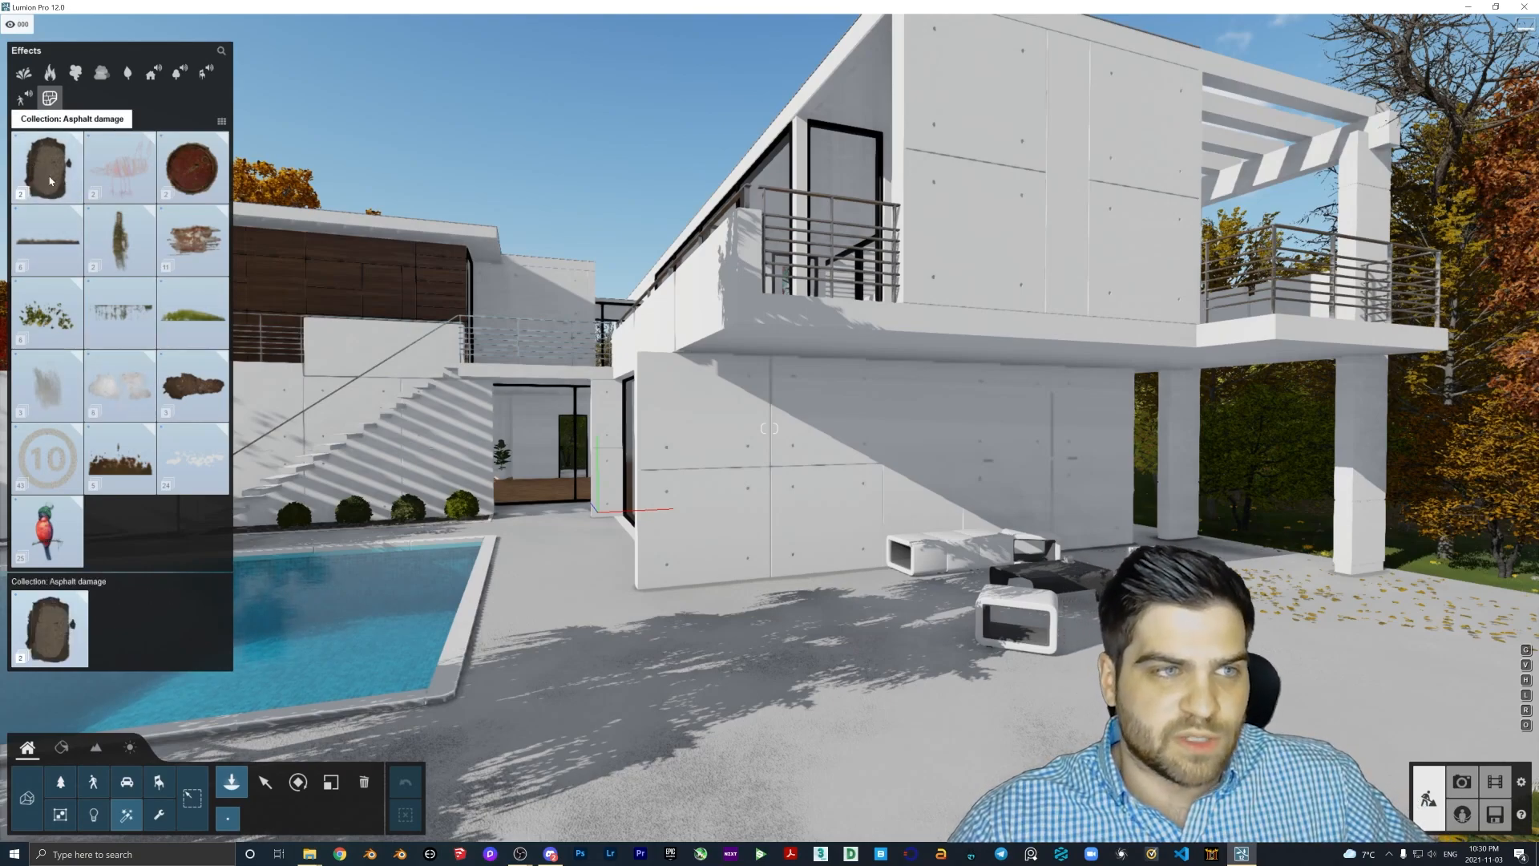
# Place an asphalt damage patch on the patio, then select and delete it.
pyautogui.click(48, 166)
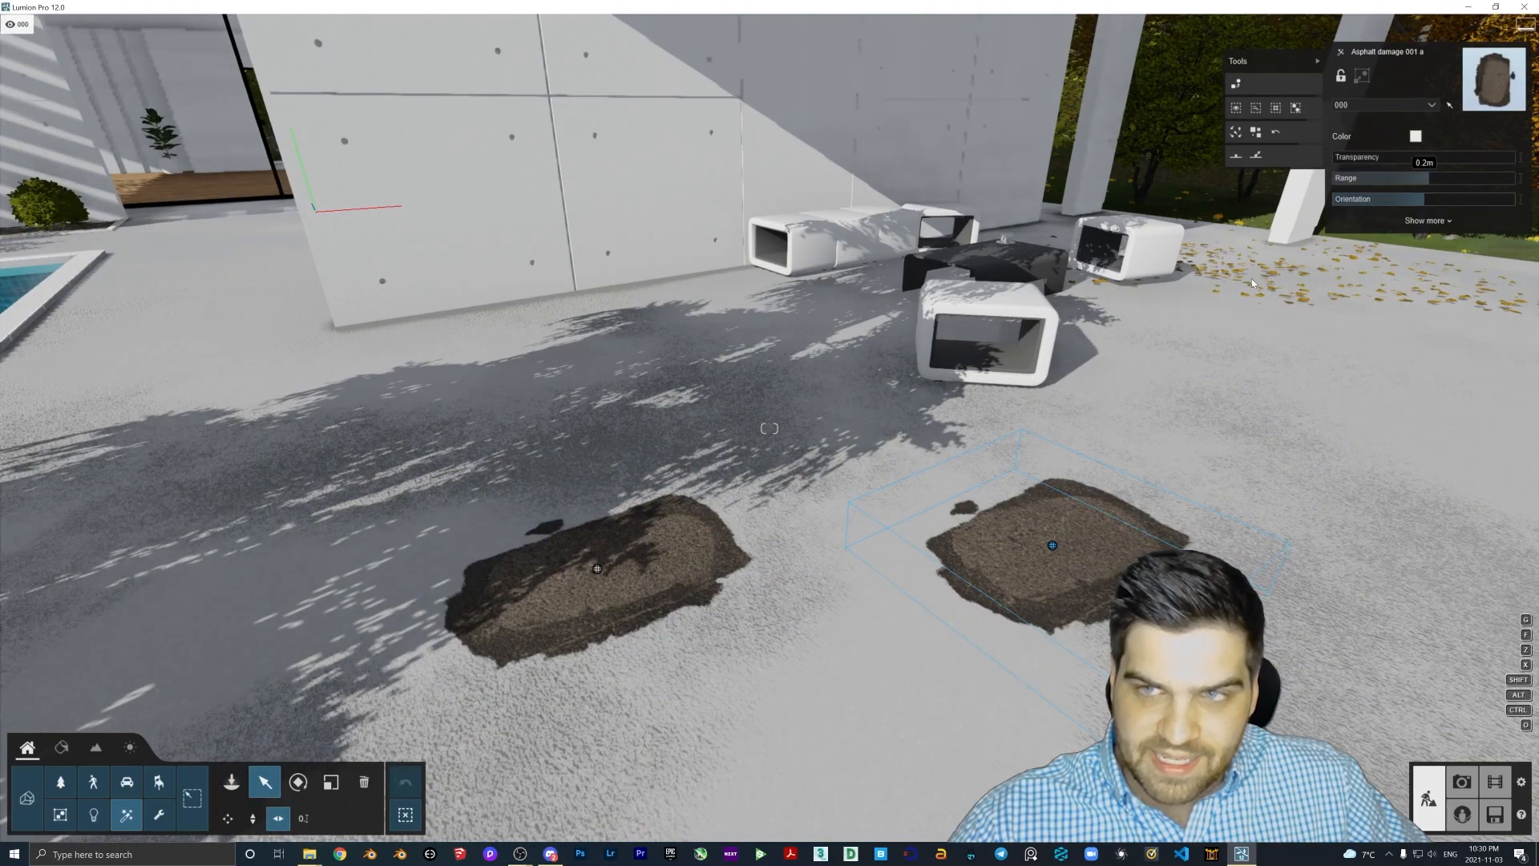
pyautogui.click(1428, 220)
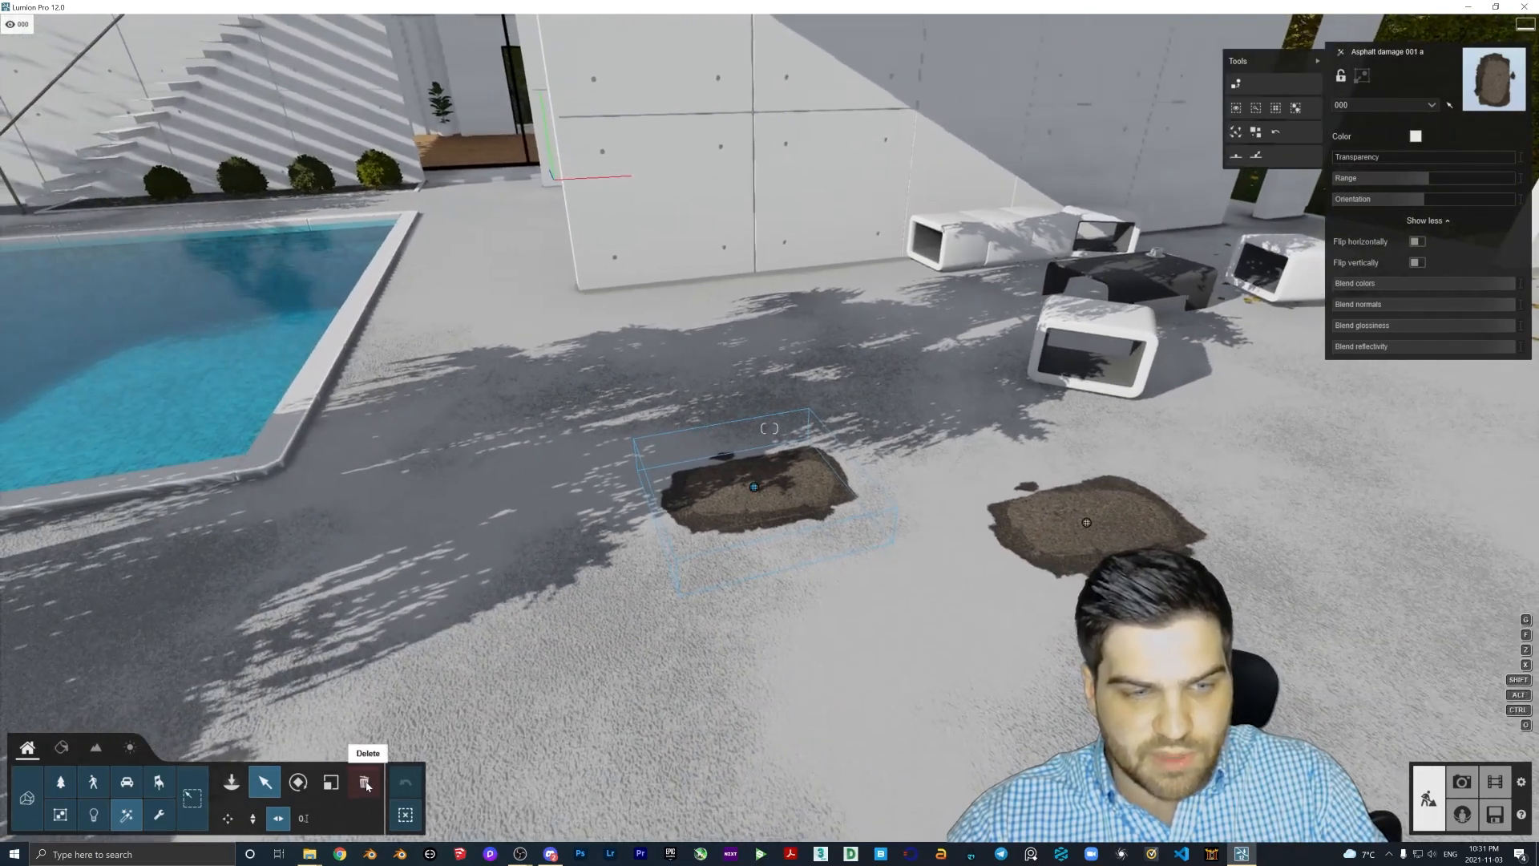
pyautogui.click(364, 783)
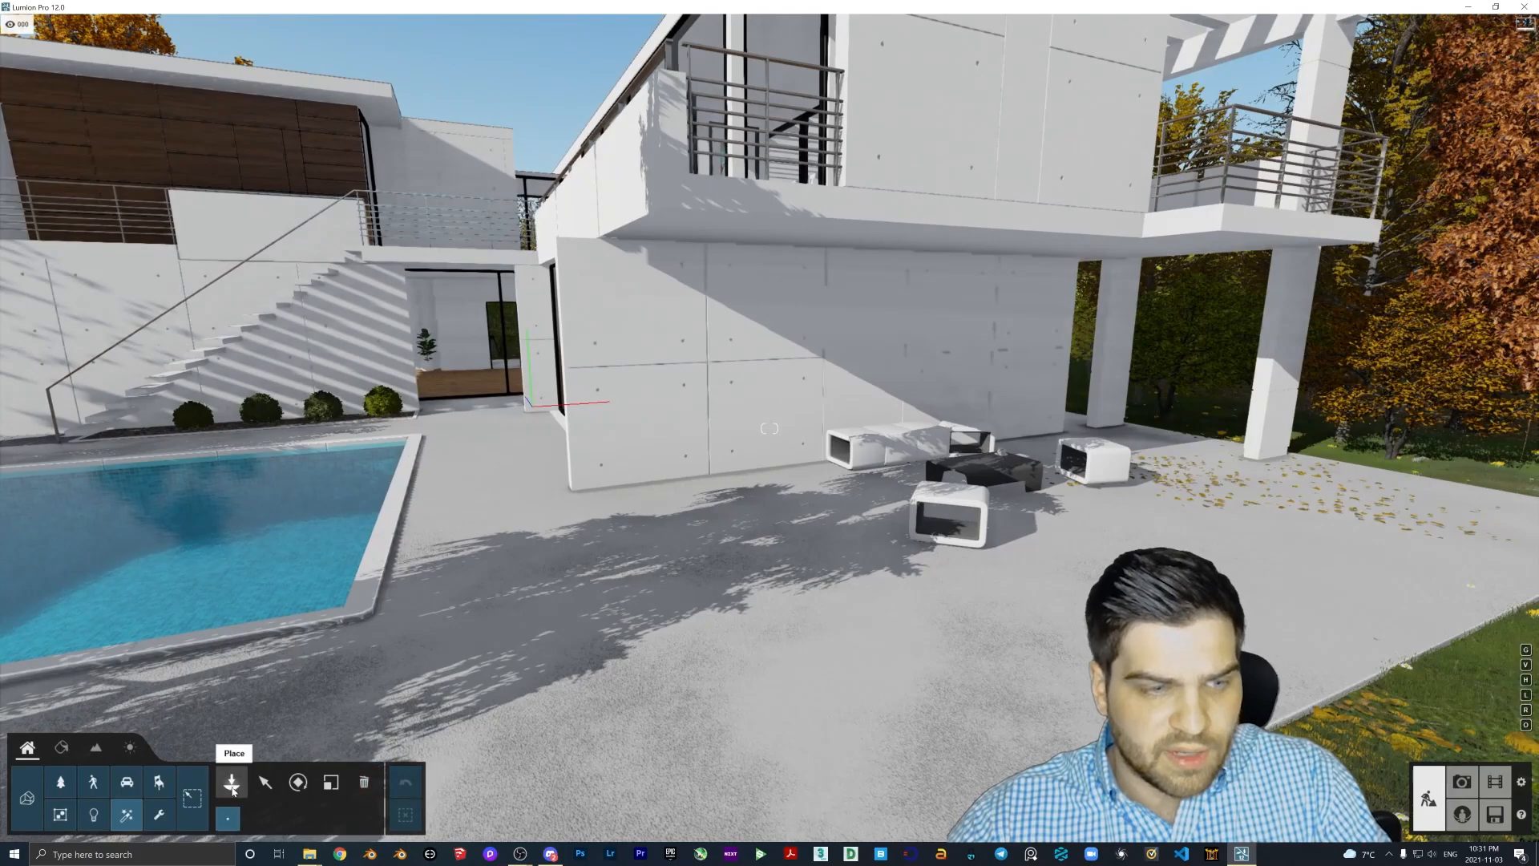
# Return to placing mode to add Wall sticker 018 to the house facade.
pyautogui.click(232, 784)
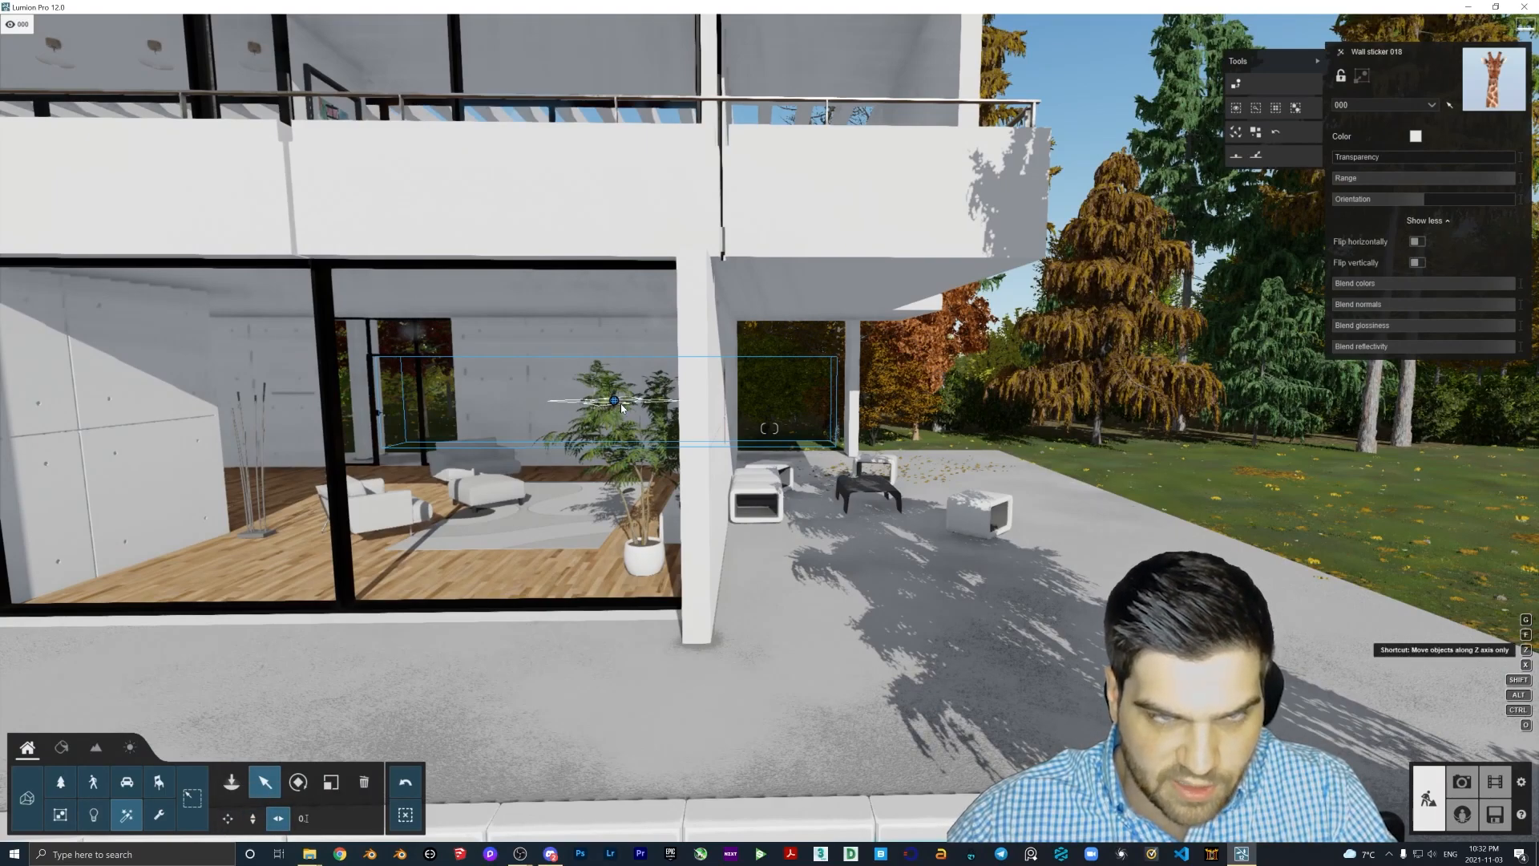
# Drag the giraffe sticker up onto the white wall beneath the upper balcony.
pyautogui.moveTo(613, 401); pyautogui.dragTo(770, 424)
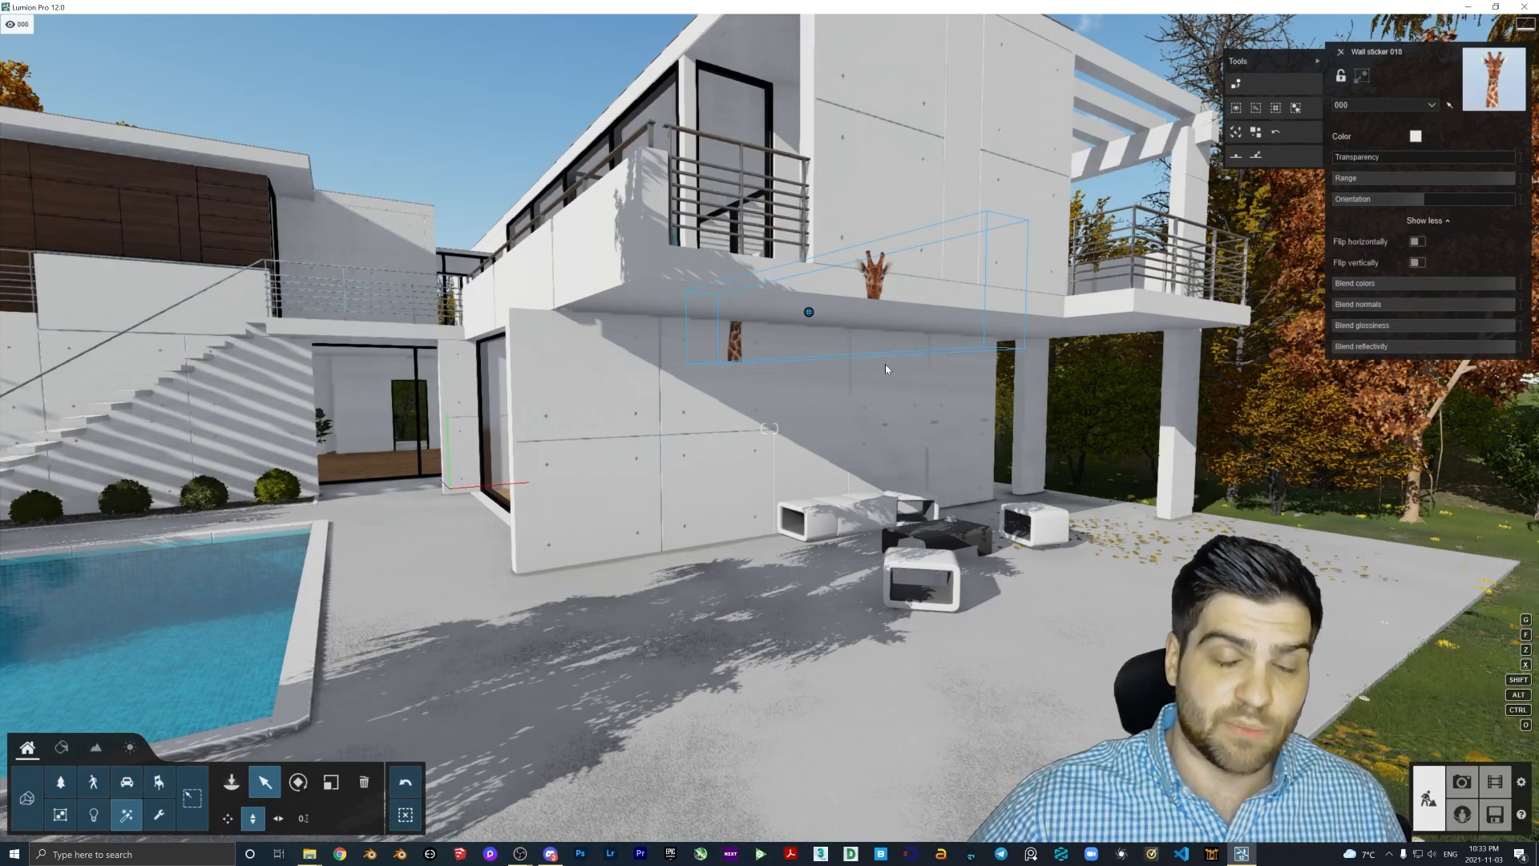
pyautogui.moveTo(363, 783)
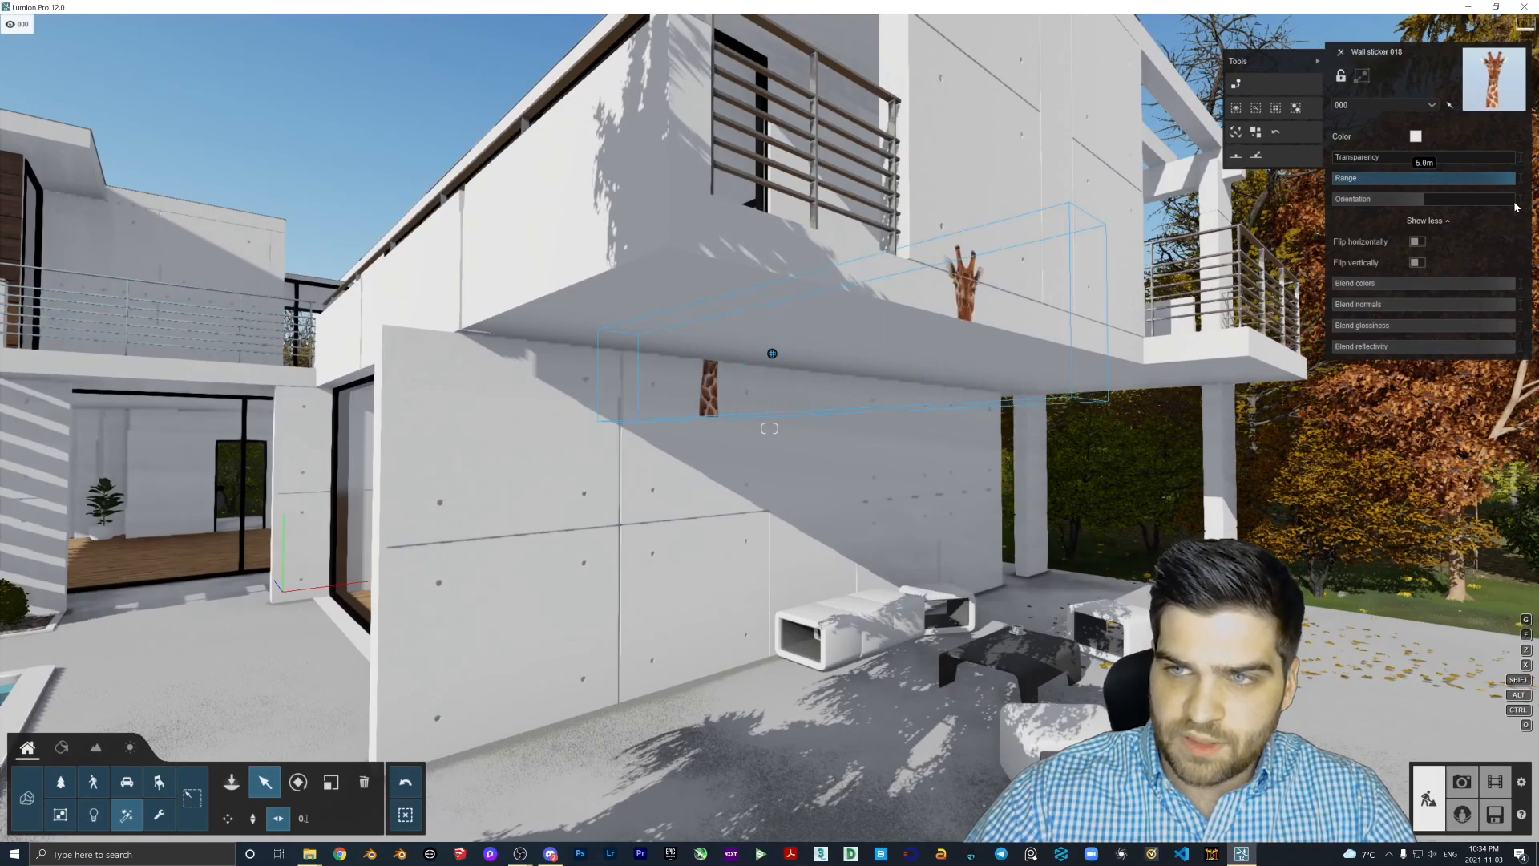
# Set the giraffe sticker's Range to 5.0 m and Orientation to about -69°.
pyautogui.moveTo(1462, 198); pyautogui.dragTo(1386, 198)
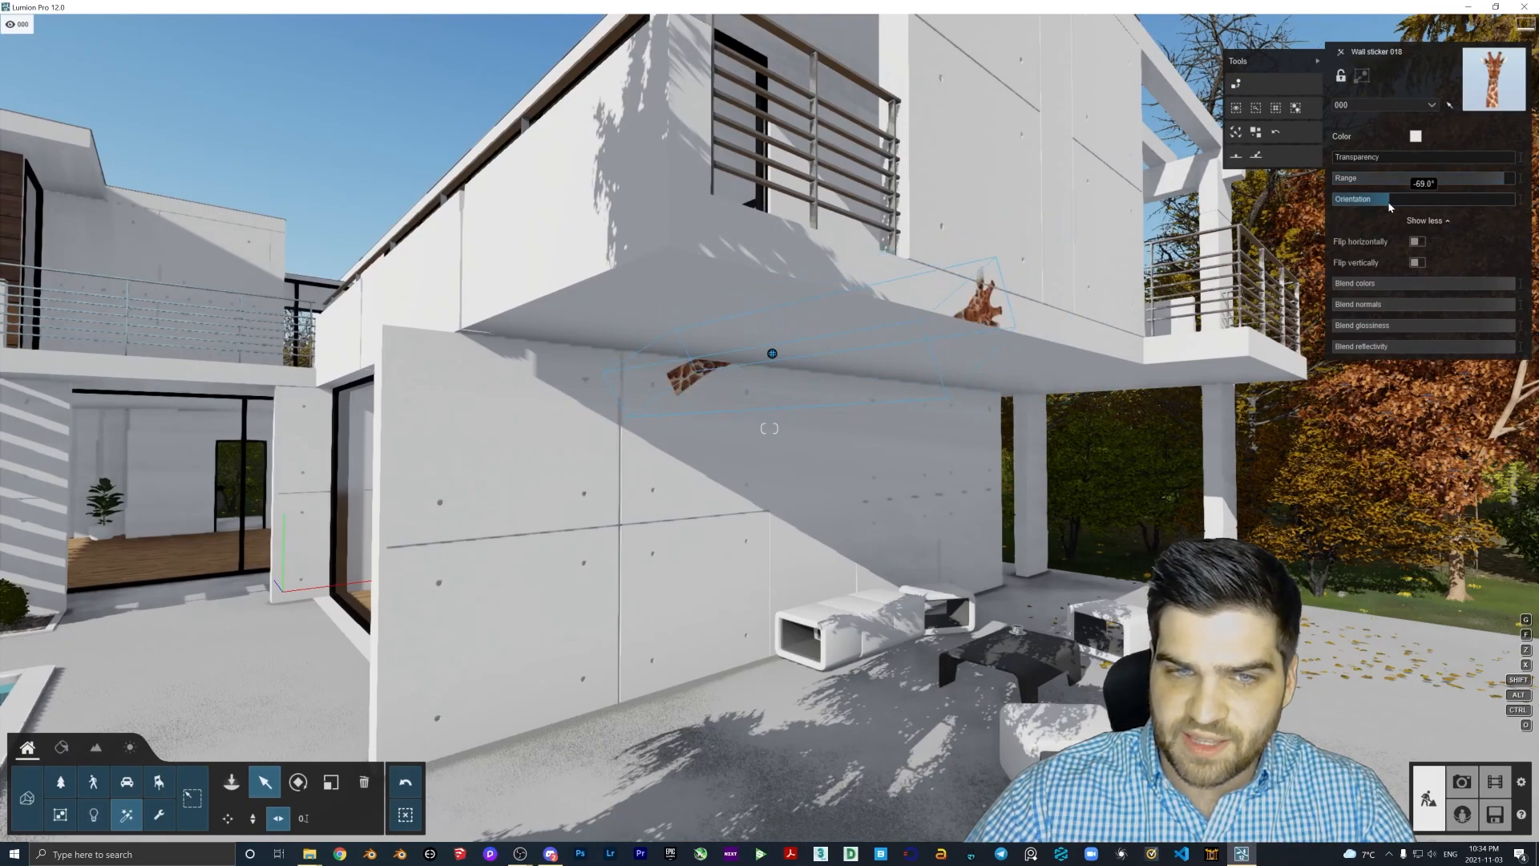
pyautogui.moveTo(1389, 198); pyautogui.dragTo(1422, 198)
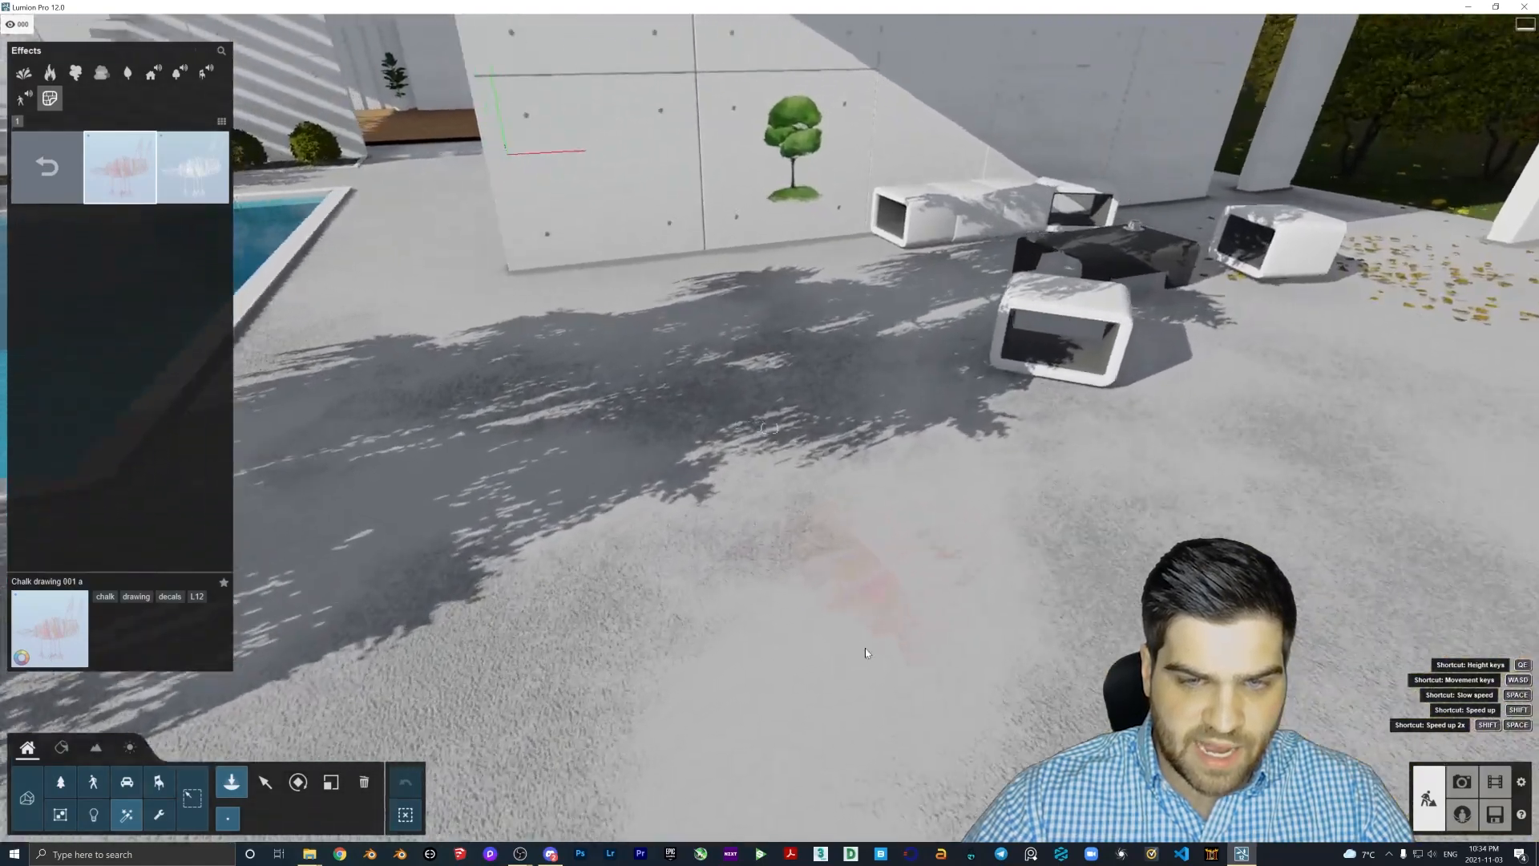
# Place the chalk drawing on the patio paving and finish editing it.
pyautogui.click(265, 782)
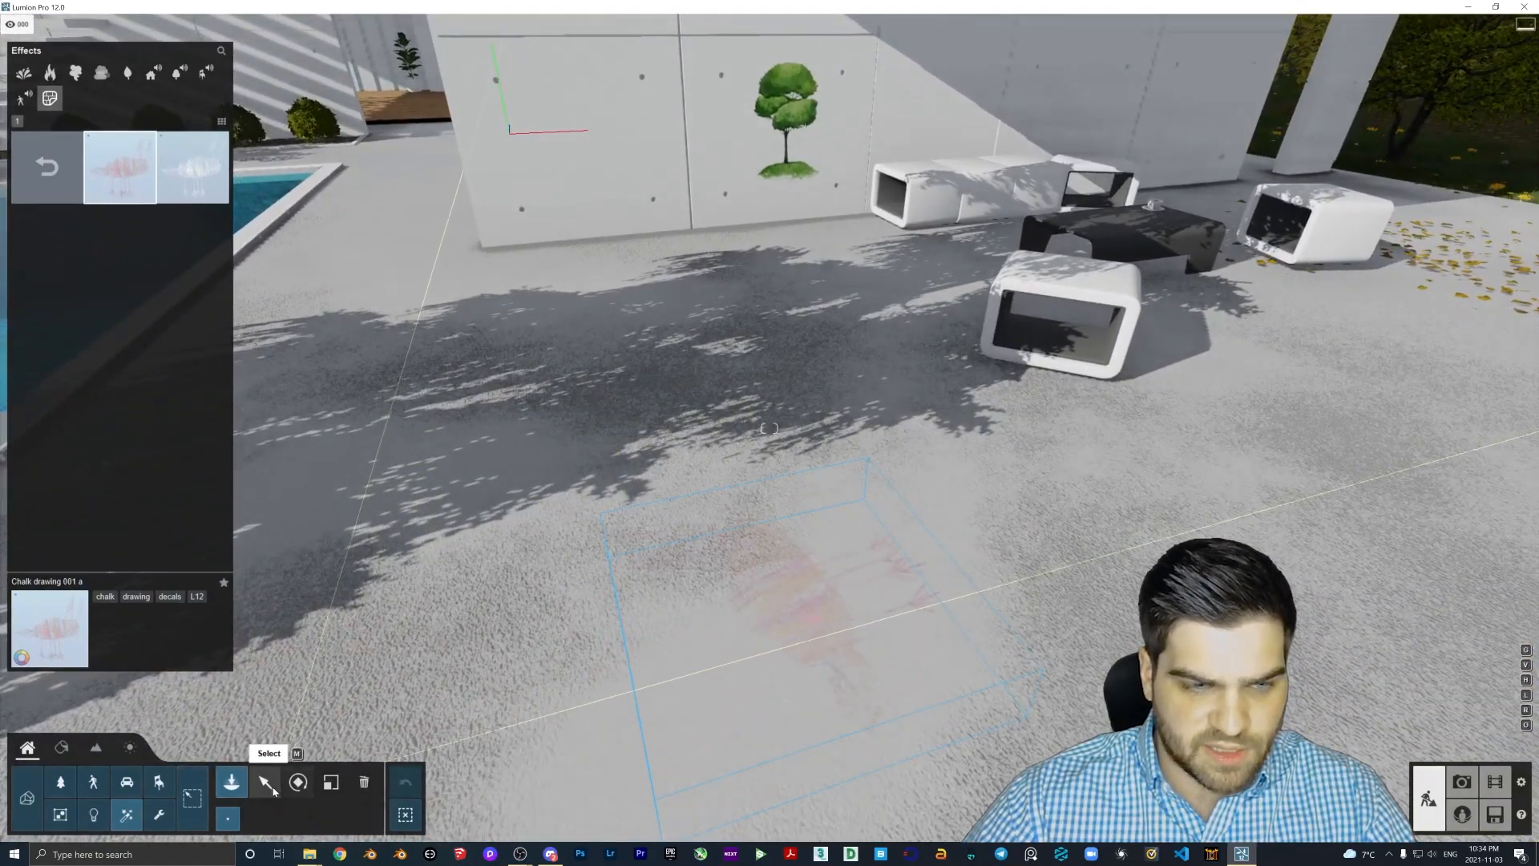
pyautogui.click(265, 783)
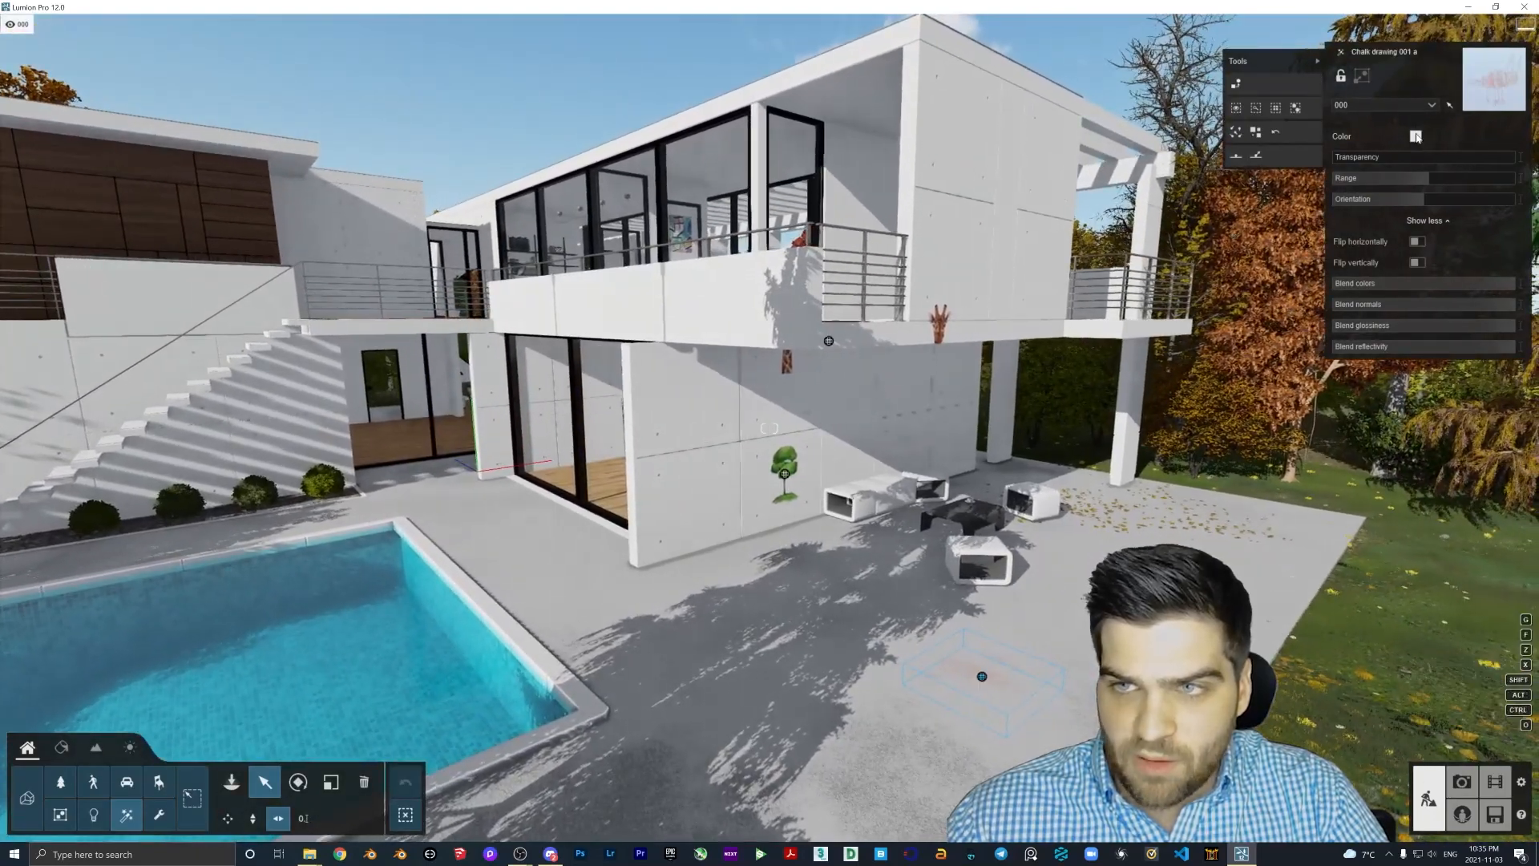
pyautogui.click(1416, 135)
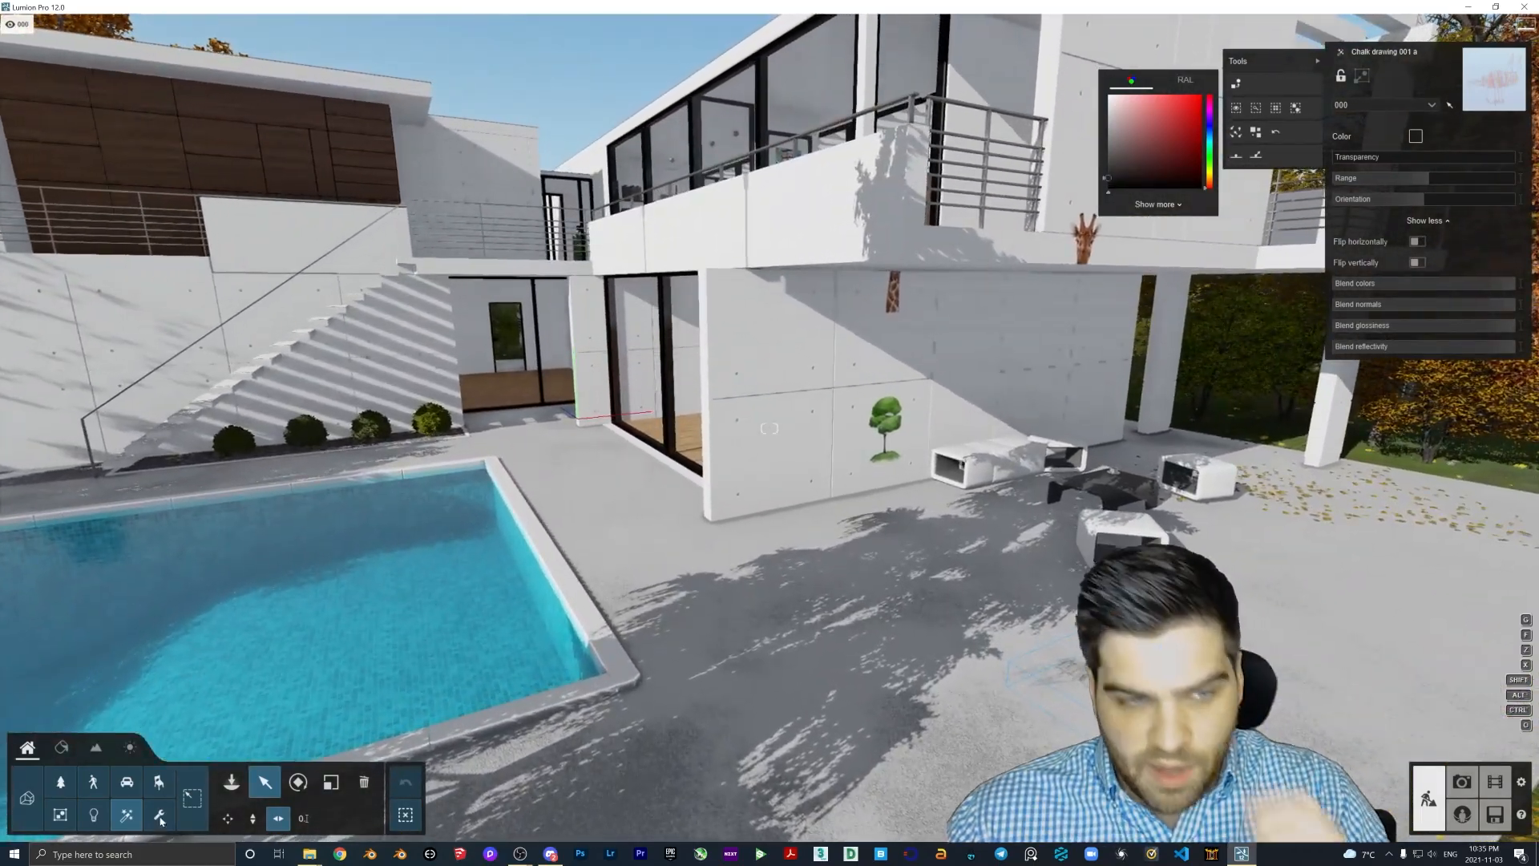
pyautogui.click(231, 780)
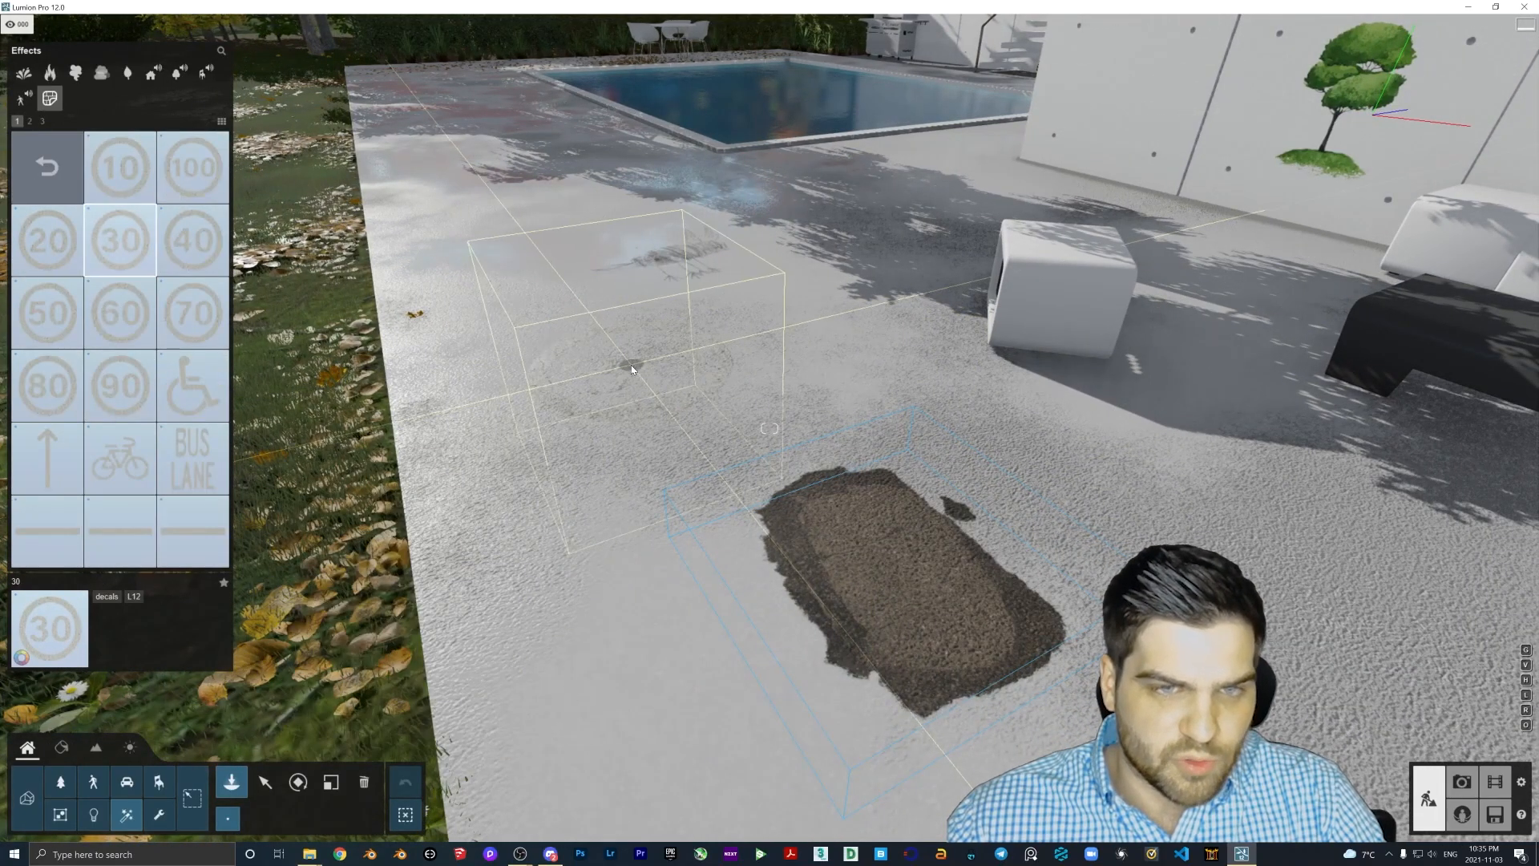
# Place the 30 speed-limit marking on the patio and preview the 90, 40, 60 tiles.
pyautogui.click(119, 384)
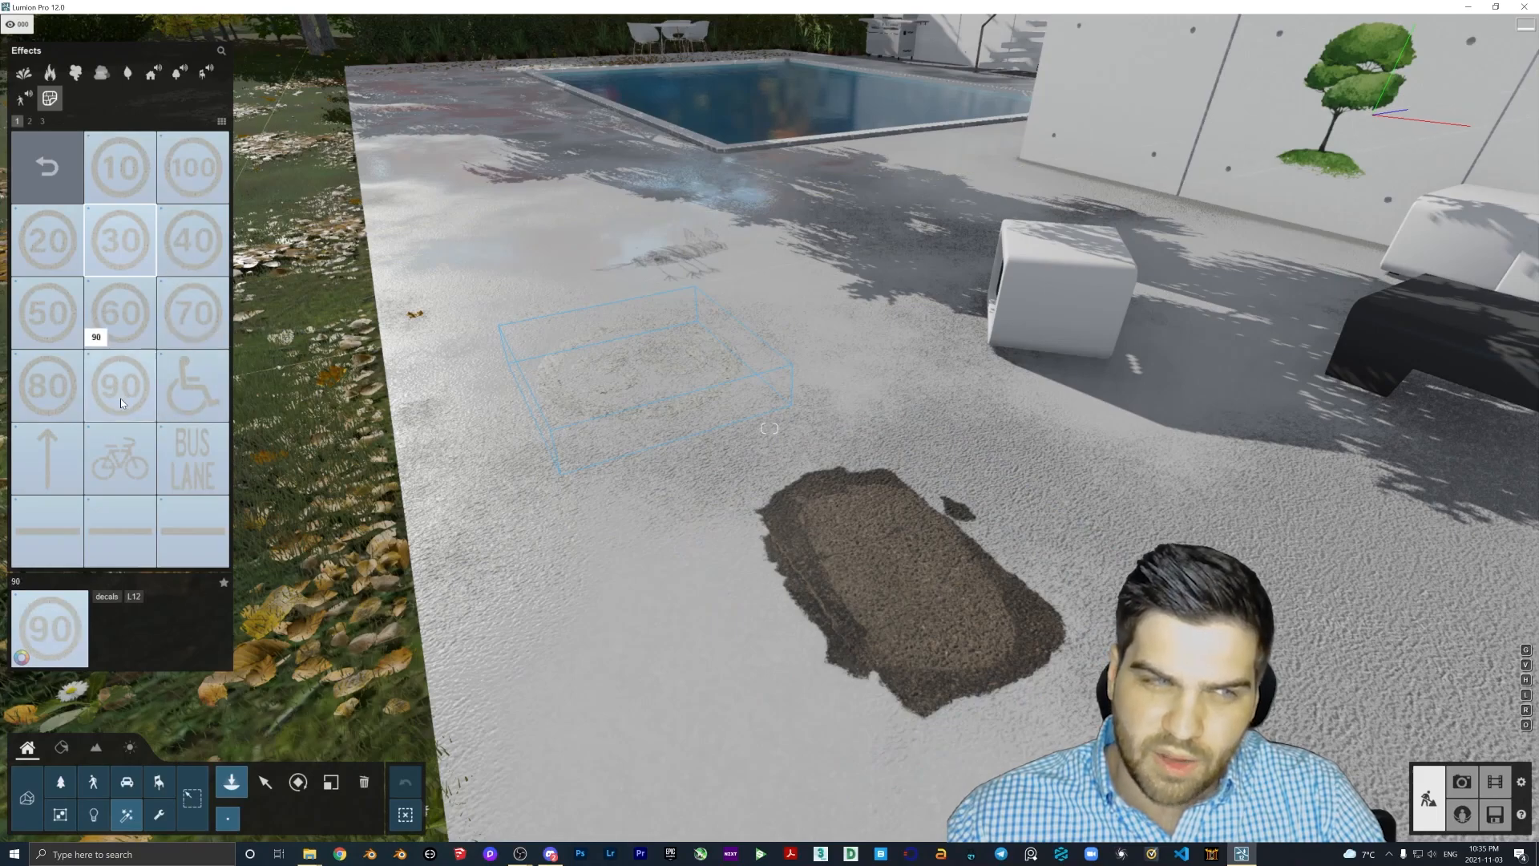
pyautogui.click(191, 241)
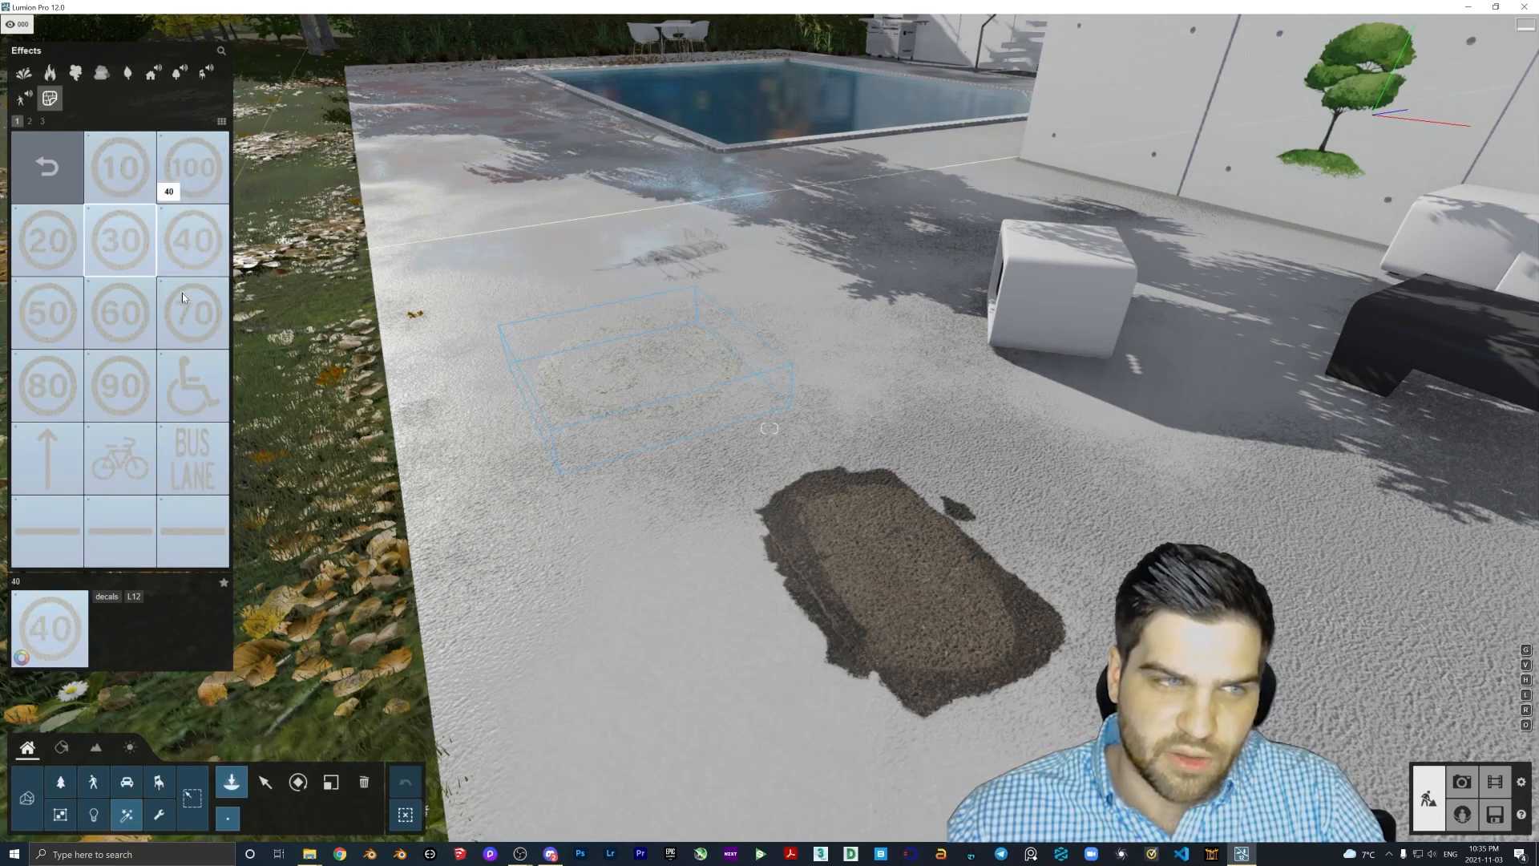
pyautogui.click(119, 314)
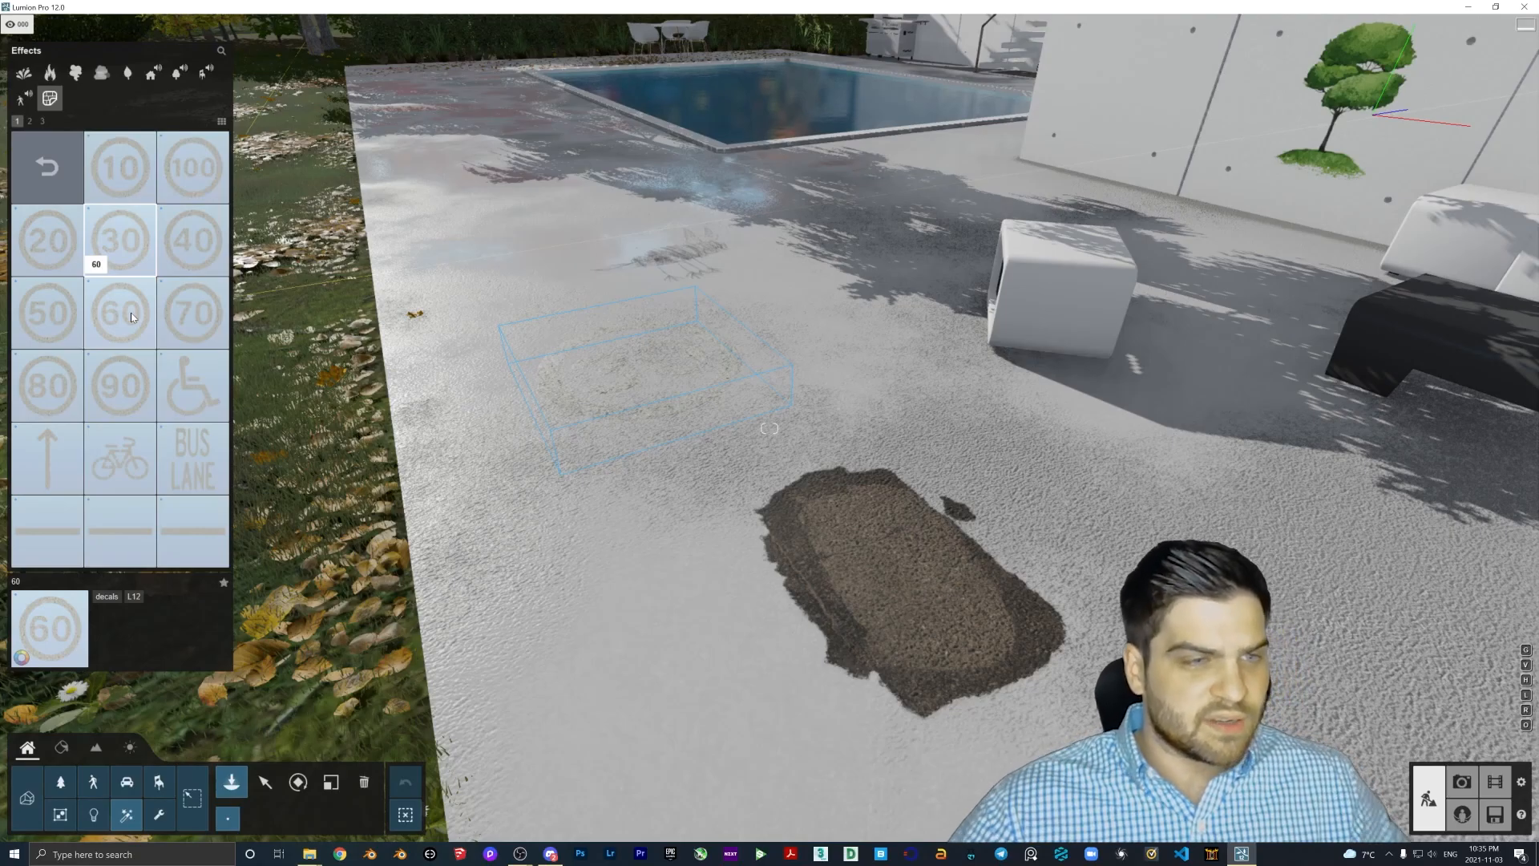
pyautogui.click(118, 240)
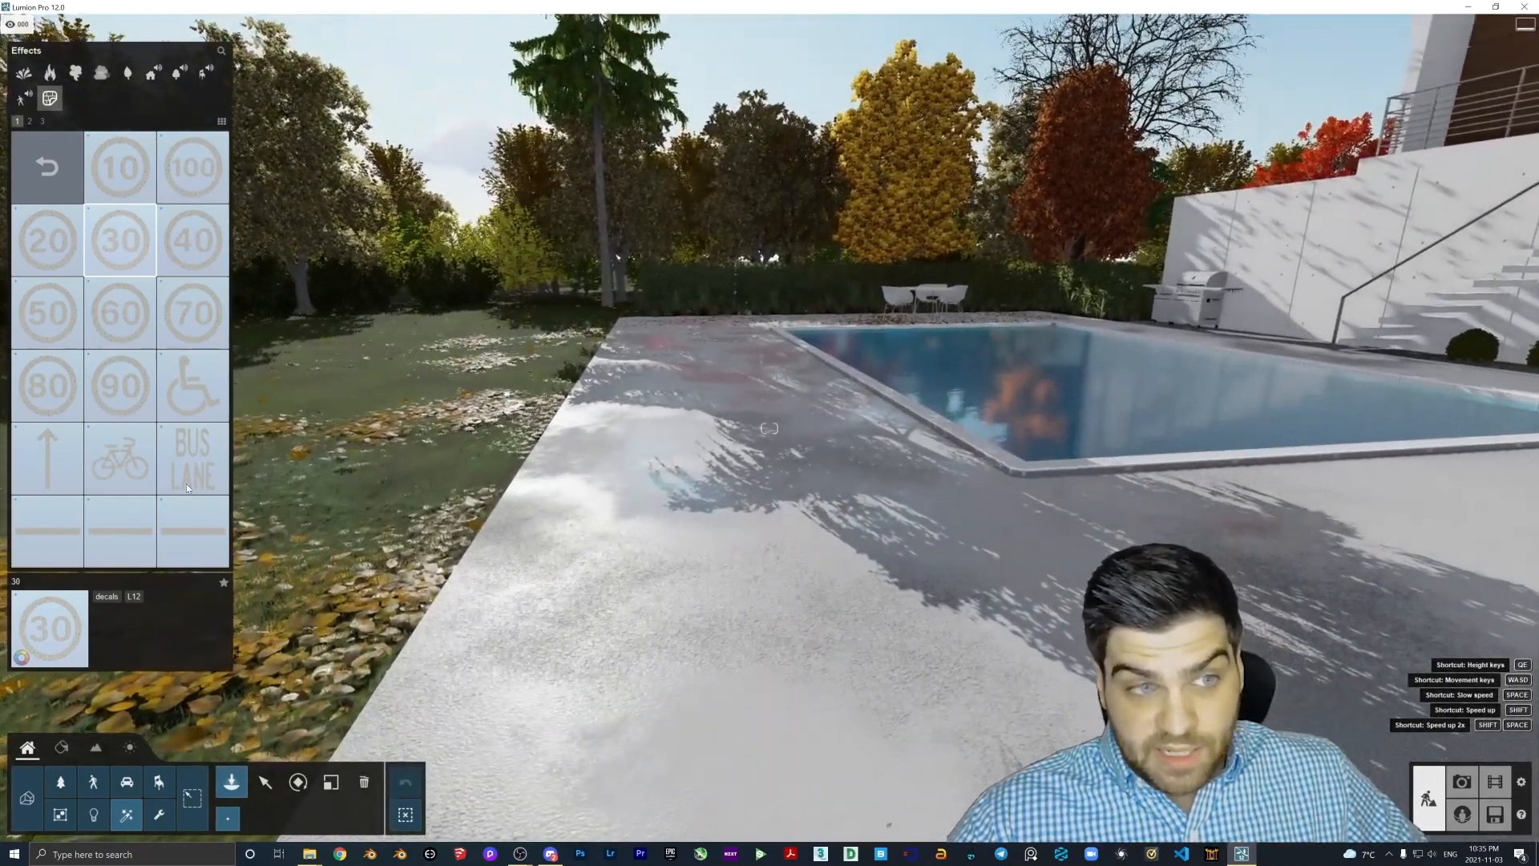
# Place Accessible parking 001 on the poolside ground, then choose the crosswalk stripe marking.
pyautogui.click(191, 386)
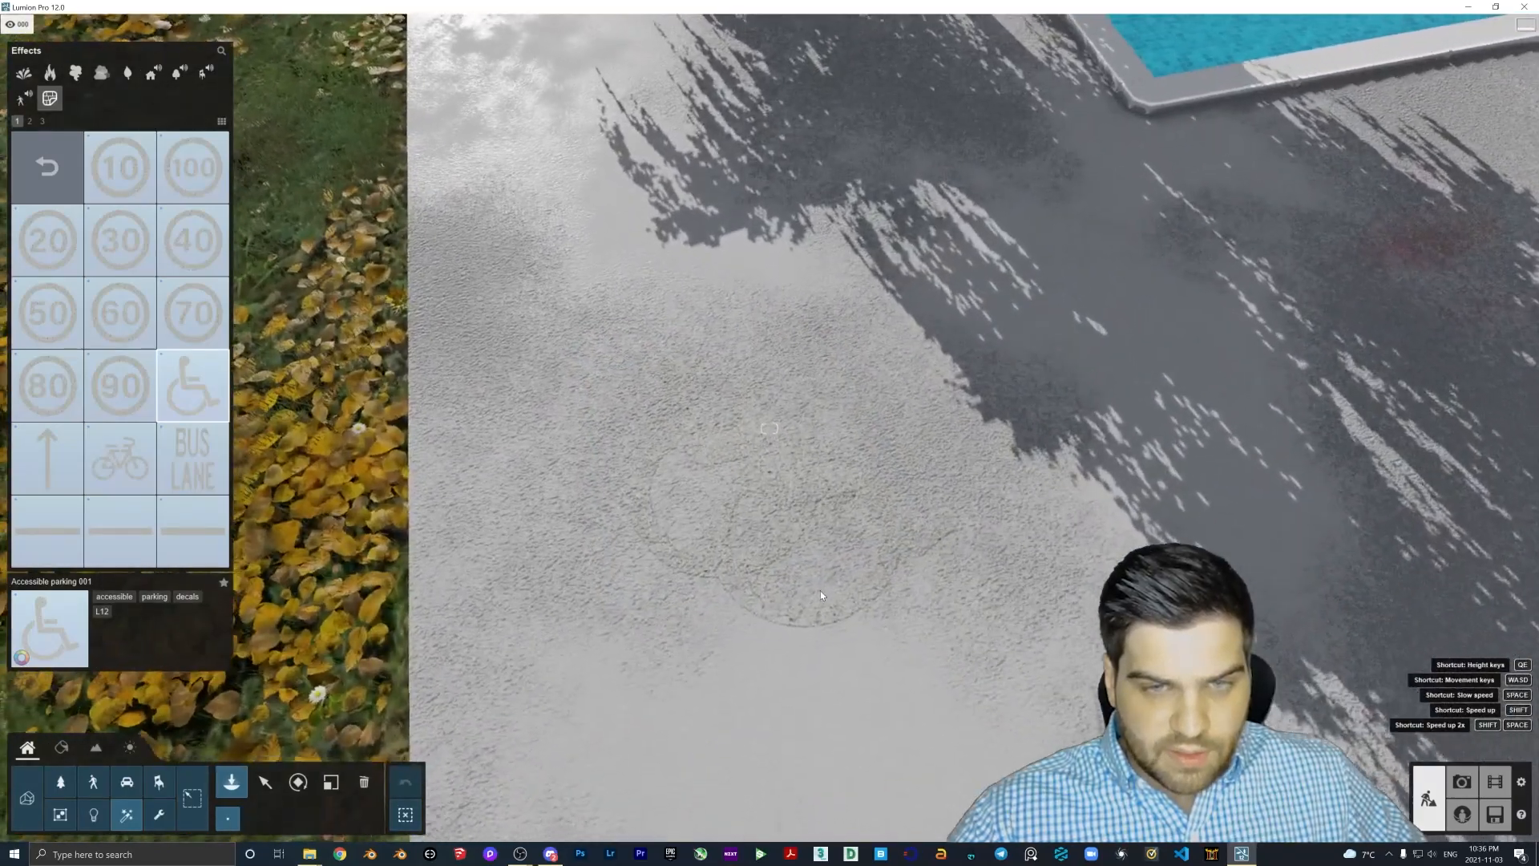
pyautogui.click(121, 457)
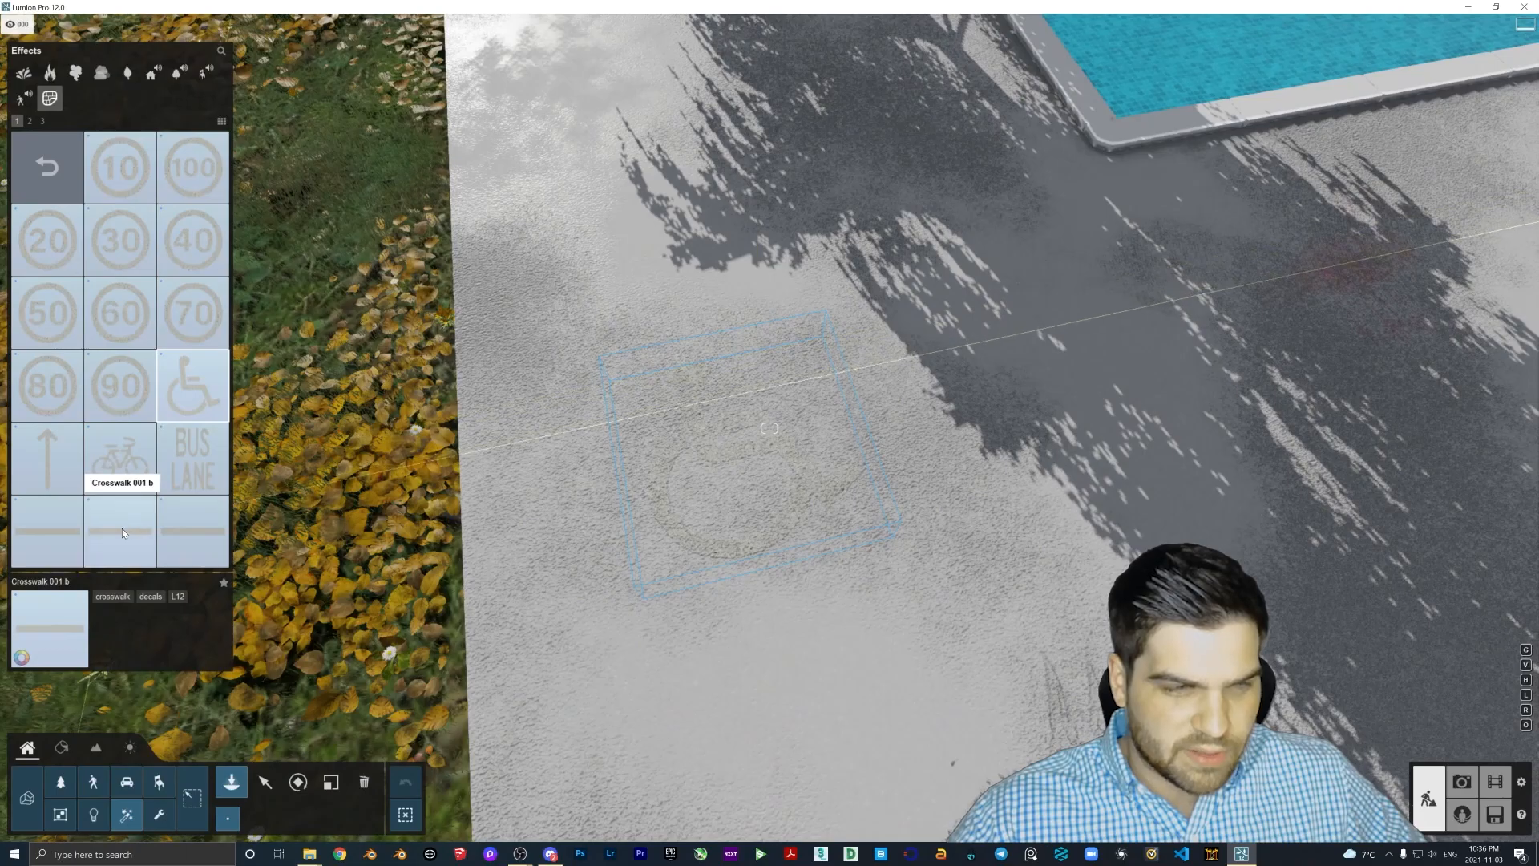
pyautogui.click(190, 386)
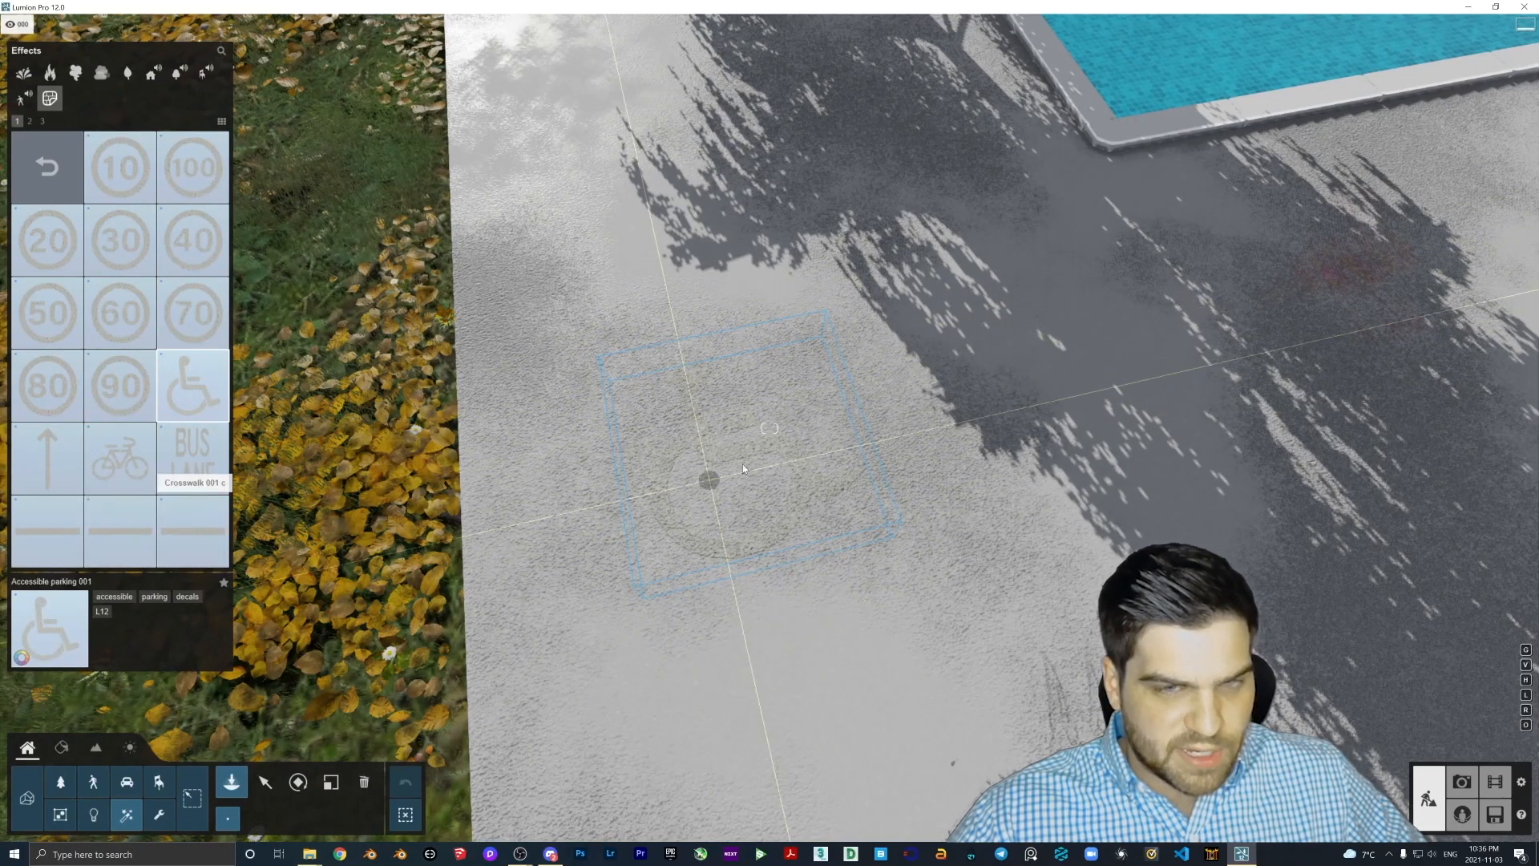
pyautogui.click(118, 530)
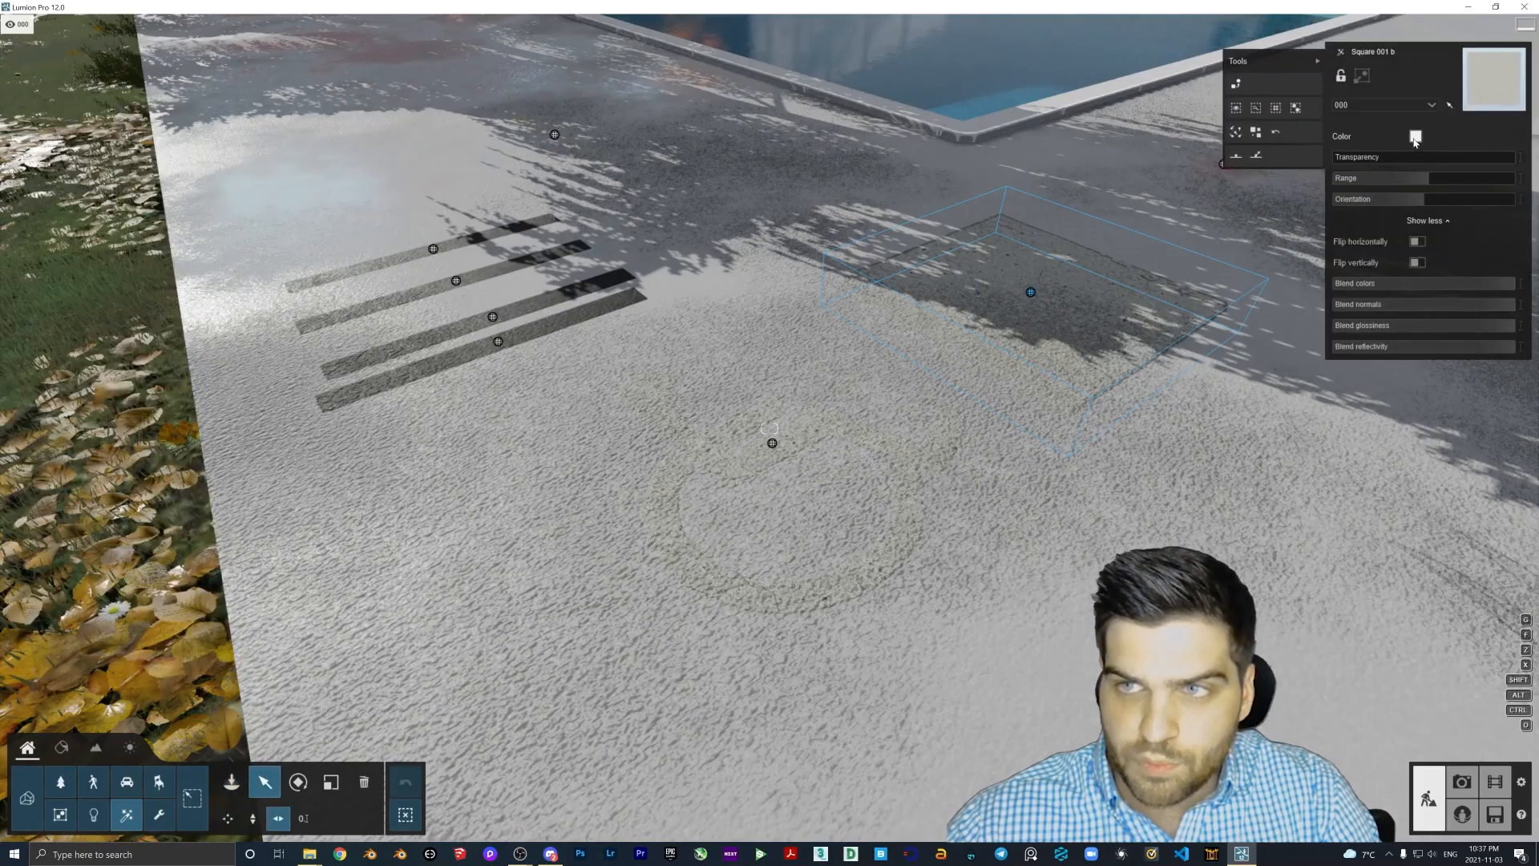
# Change Square 001 b's colour to dark blue.
pyautogui.click(1415, 135)
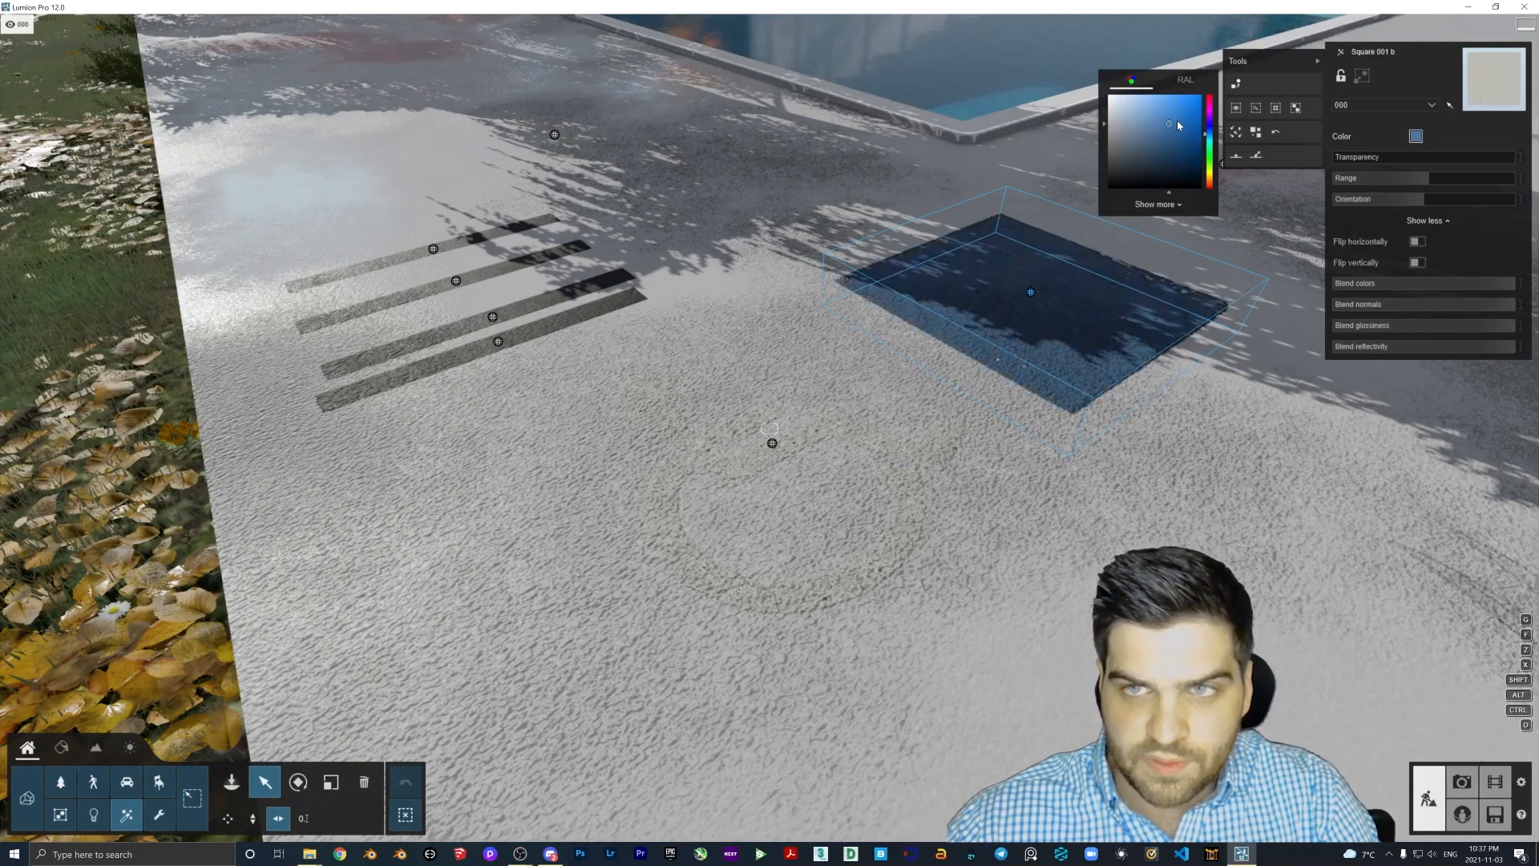